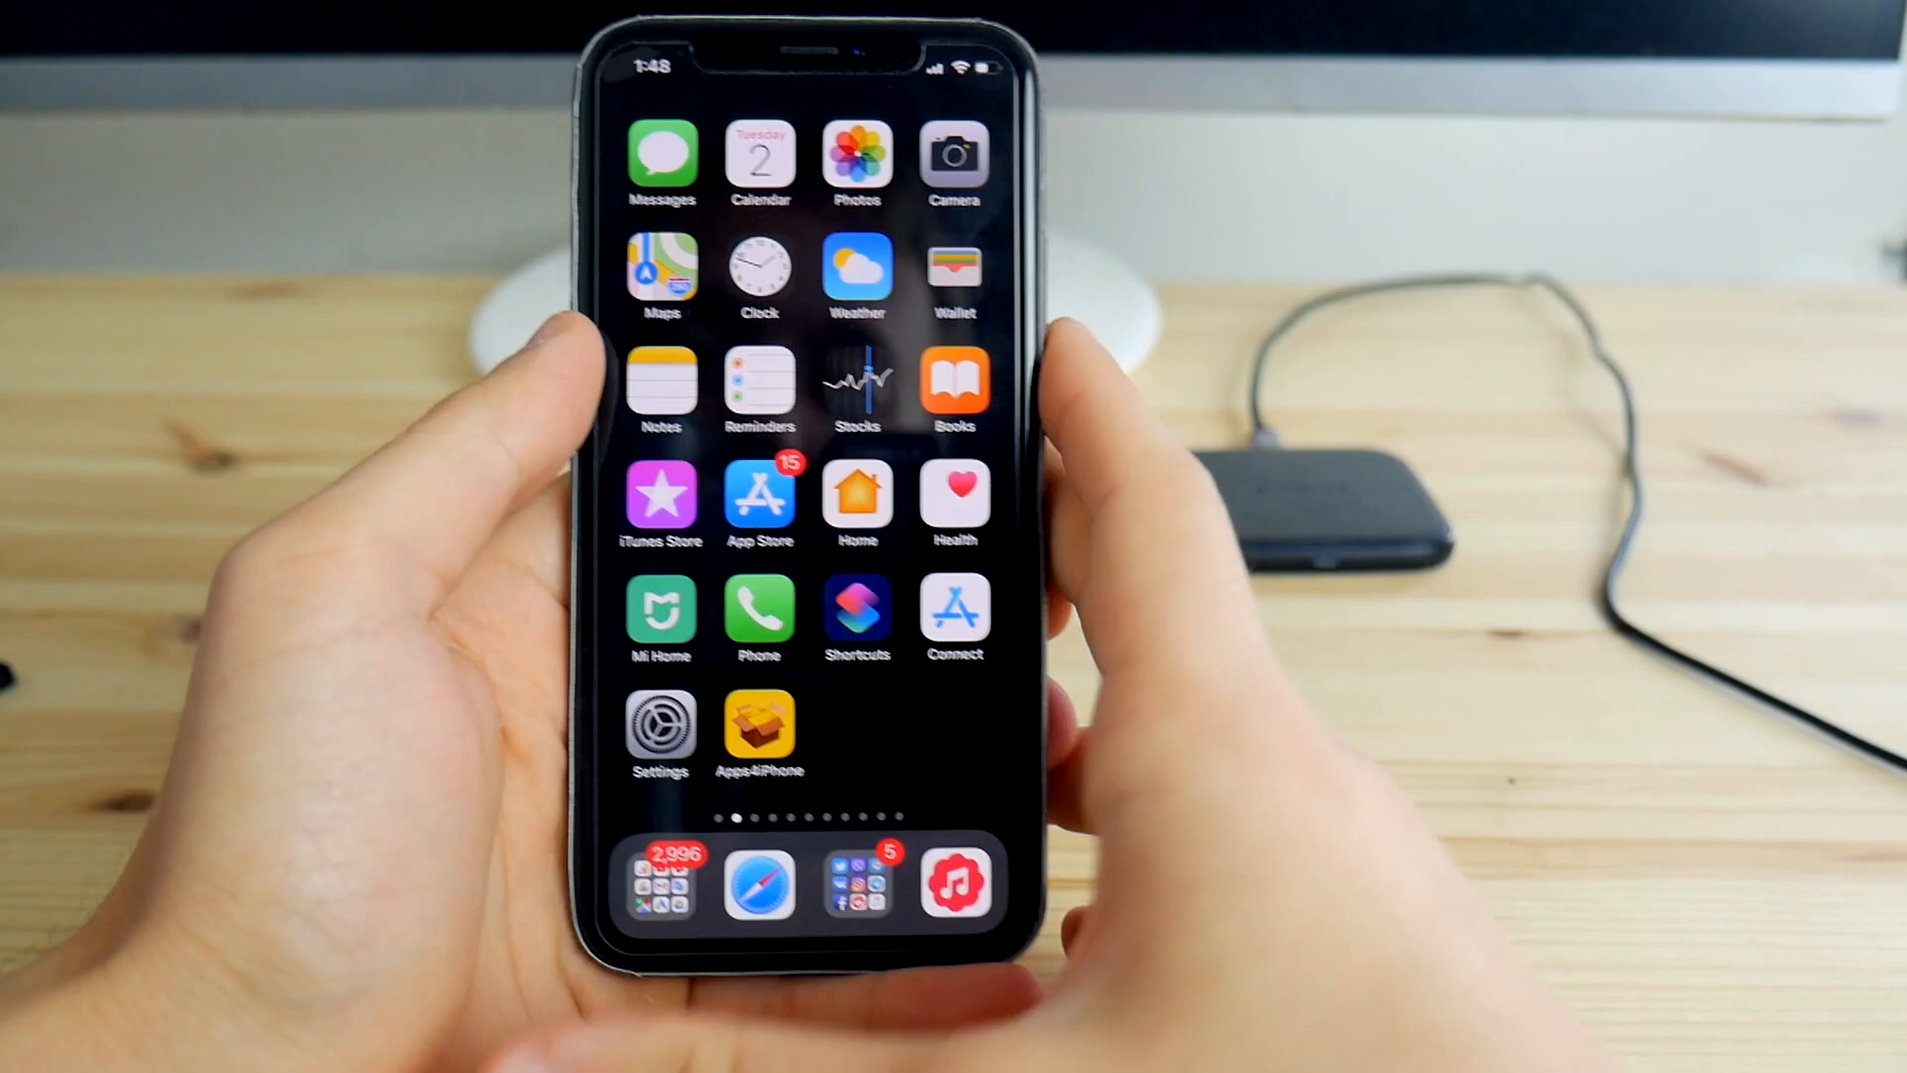
scroll("right", 3)
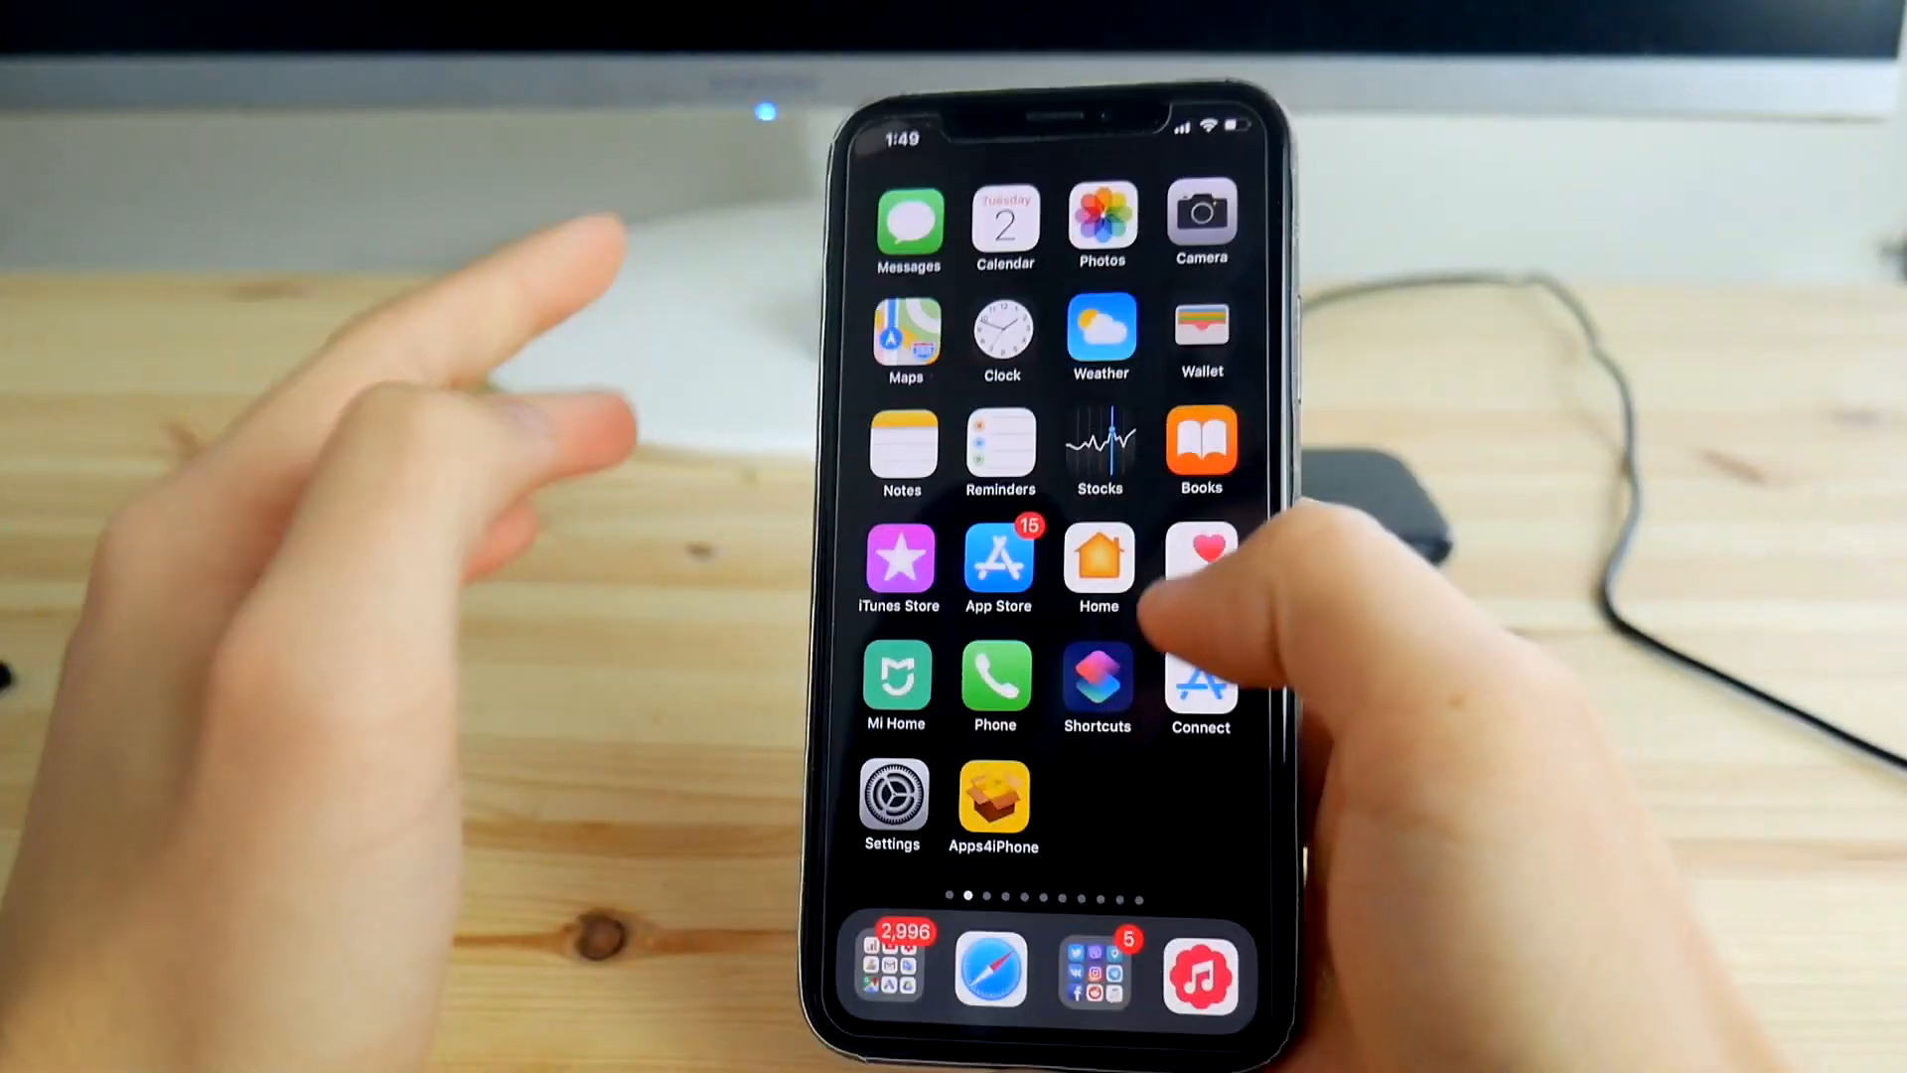
scroll("right", 3)
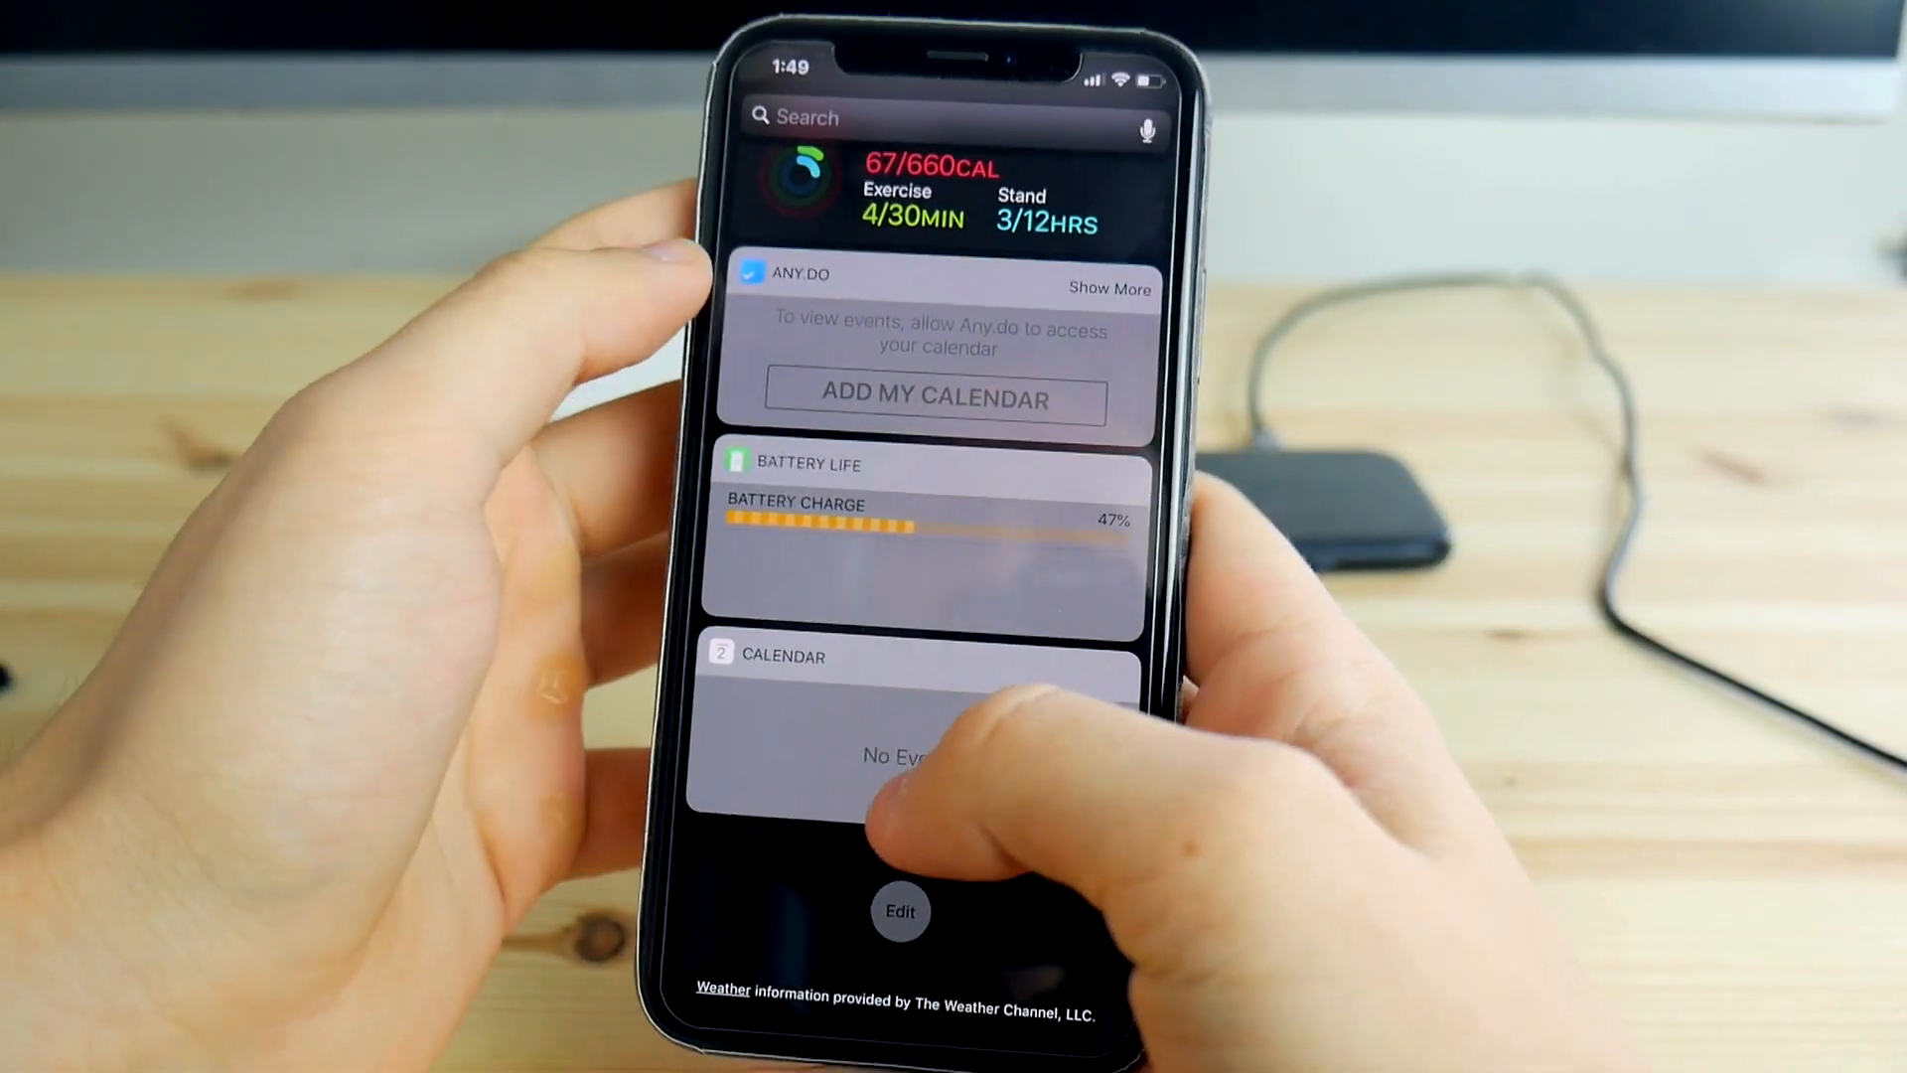
scroll("down", 3)
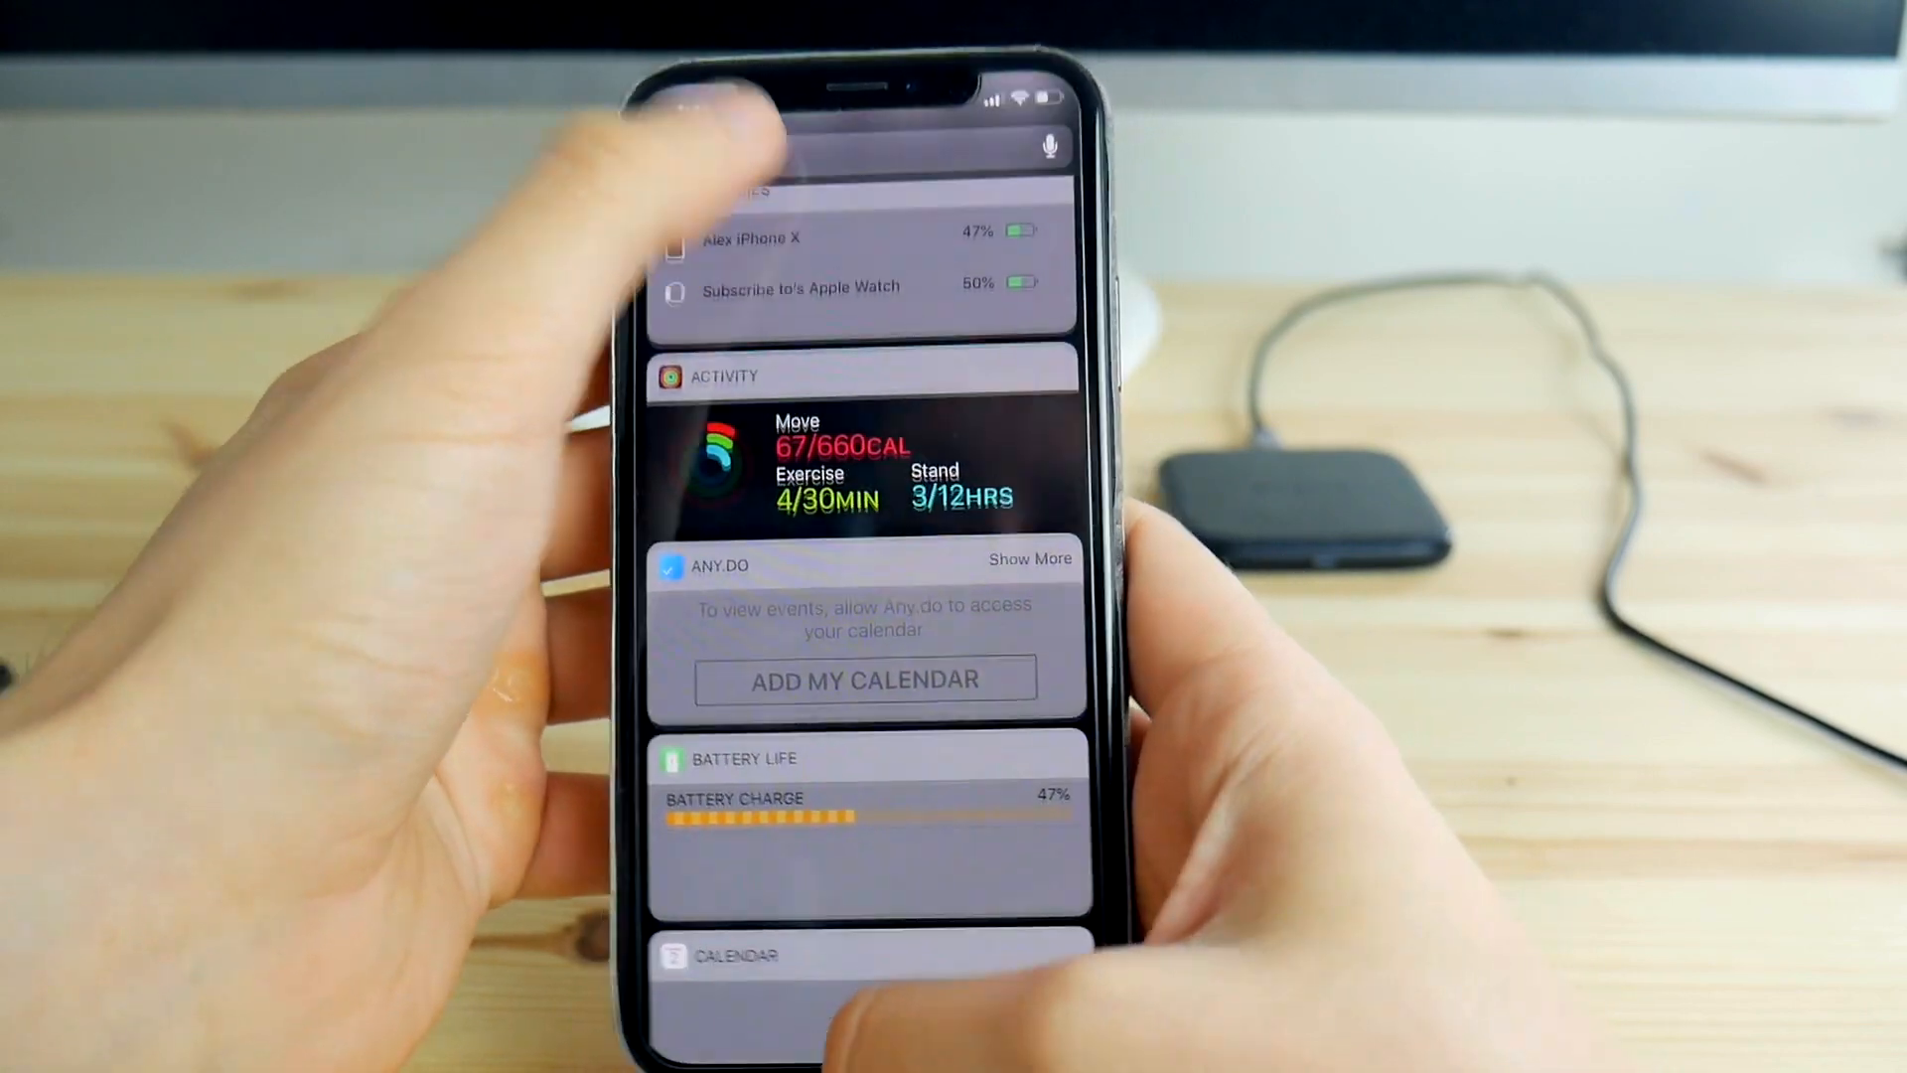
scroll("down", 3)
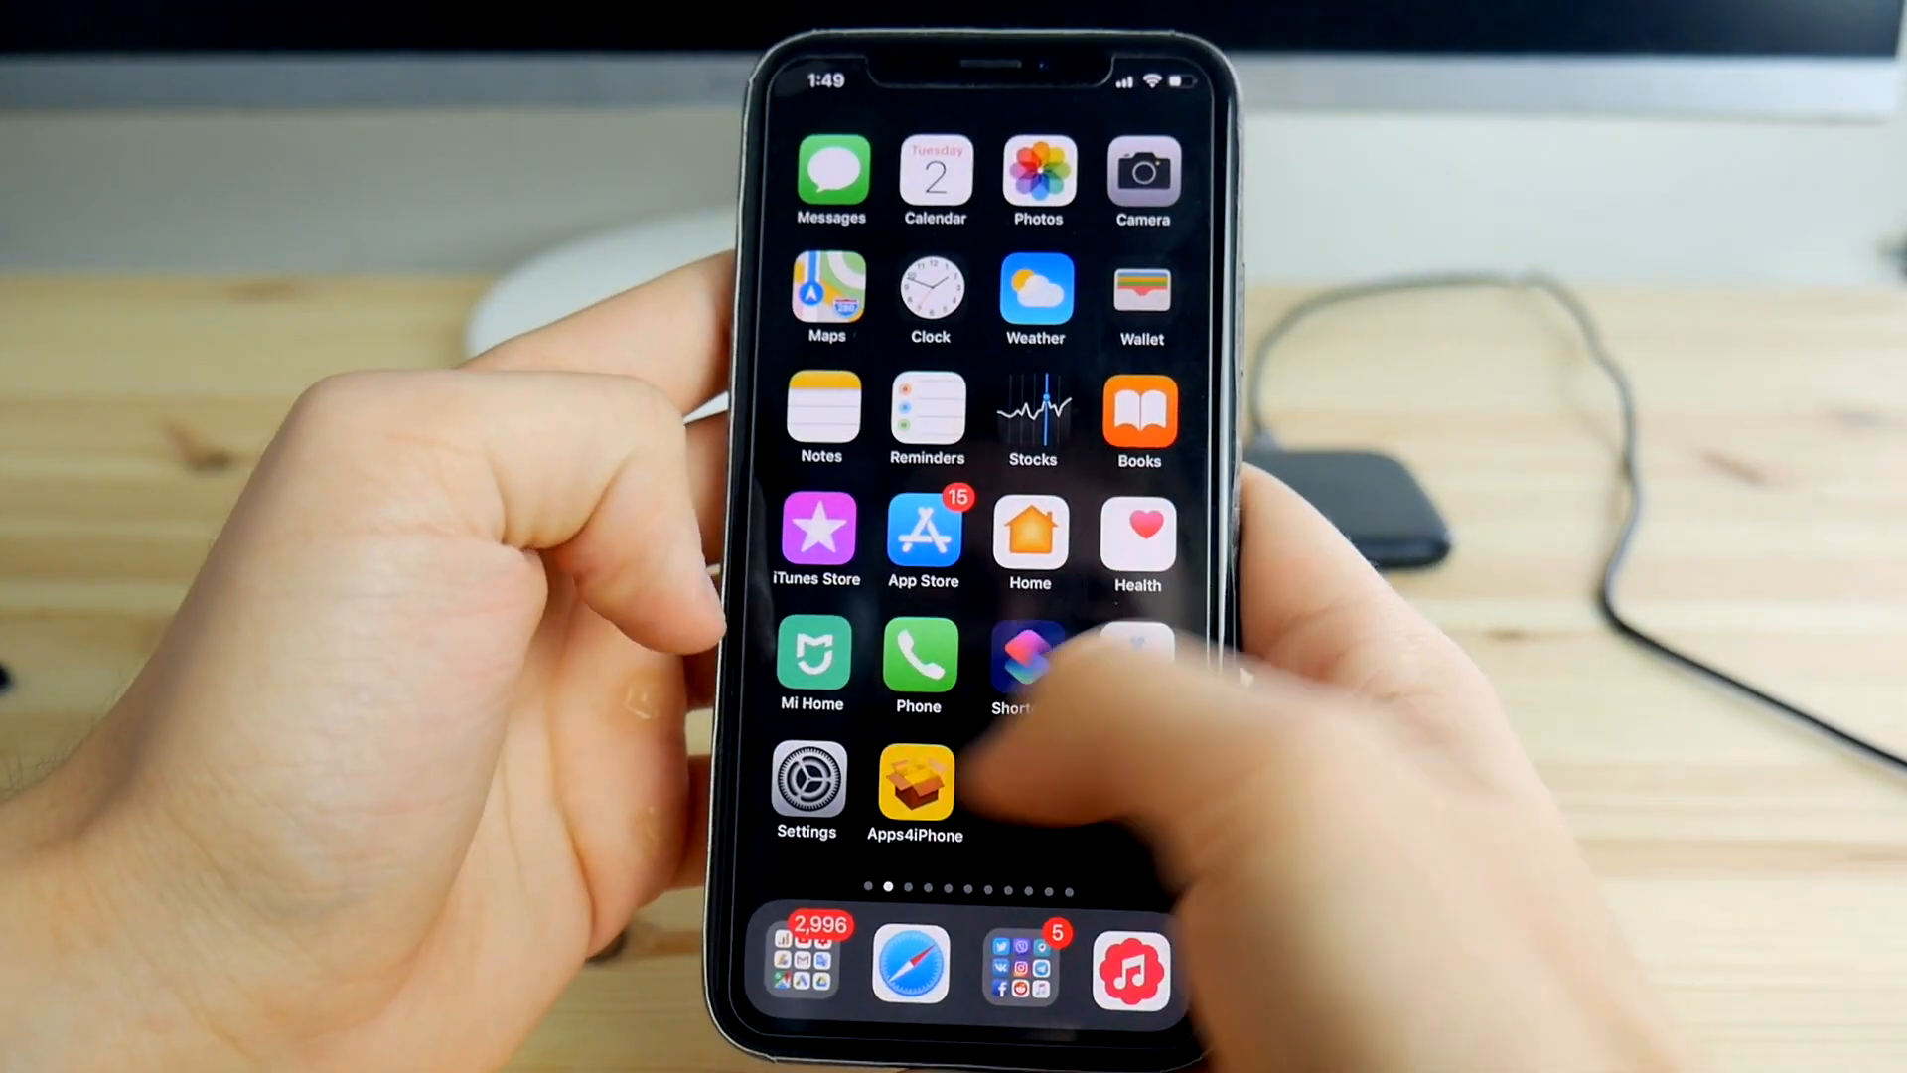
scroll("right", 3)
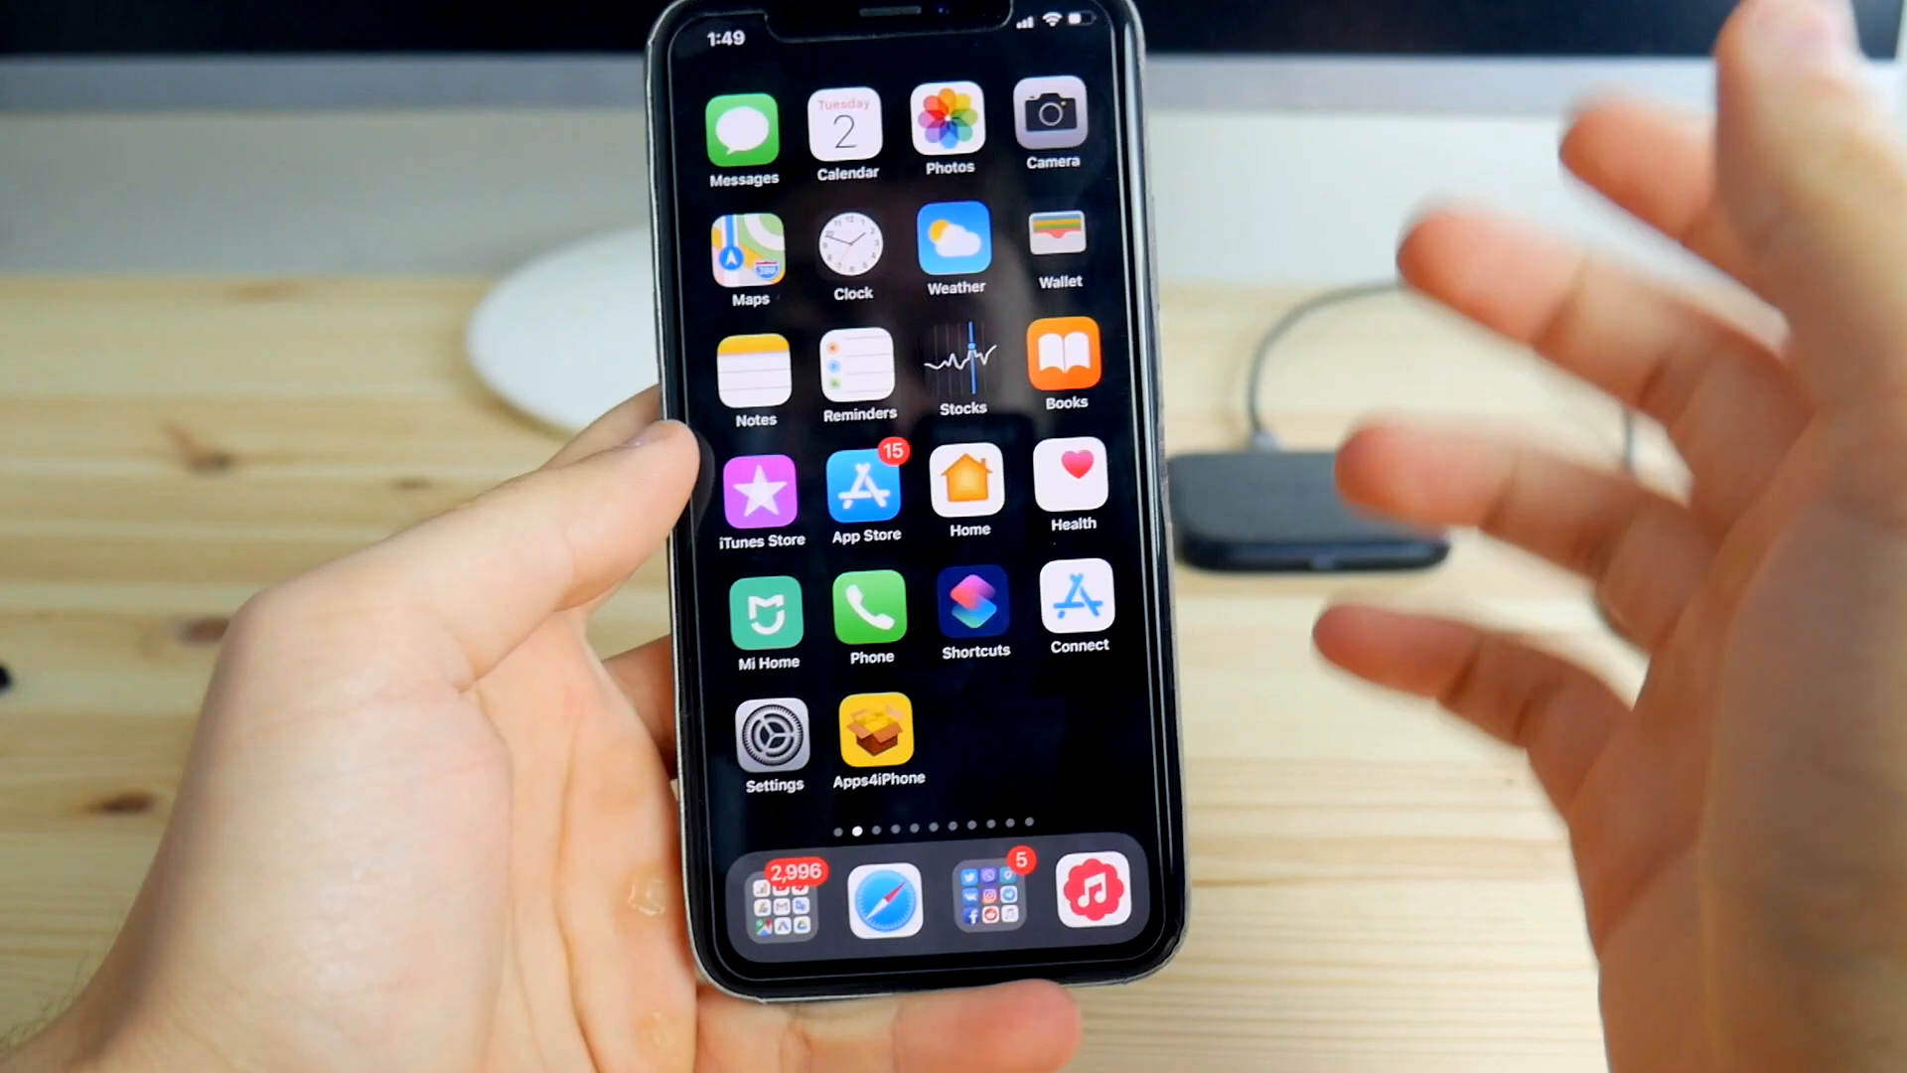
scroll("right", 3)
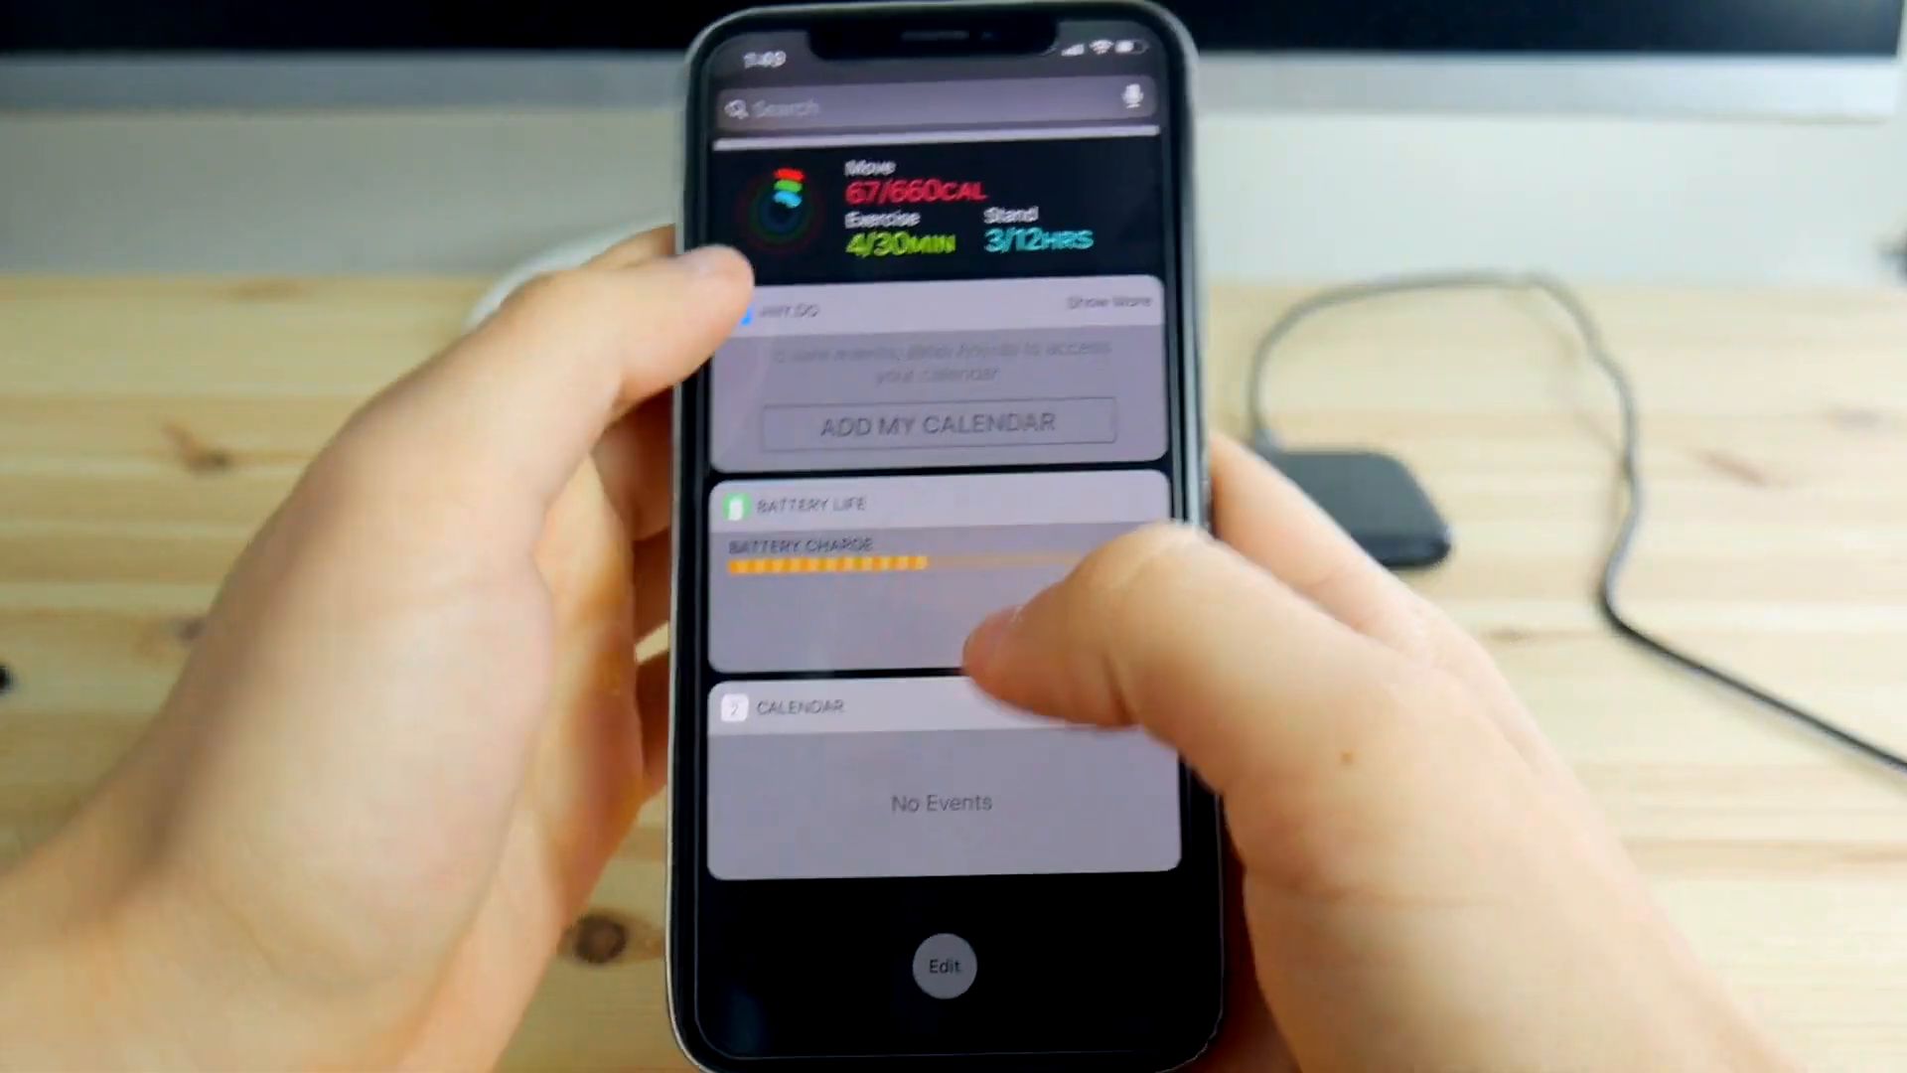